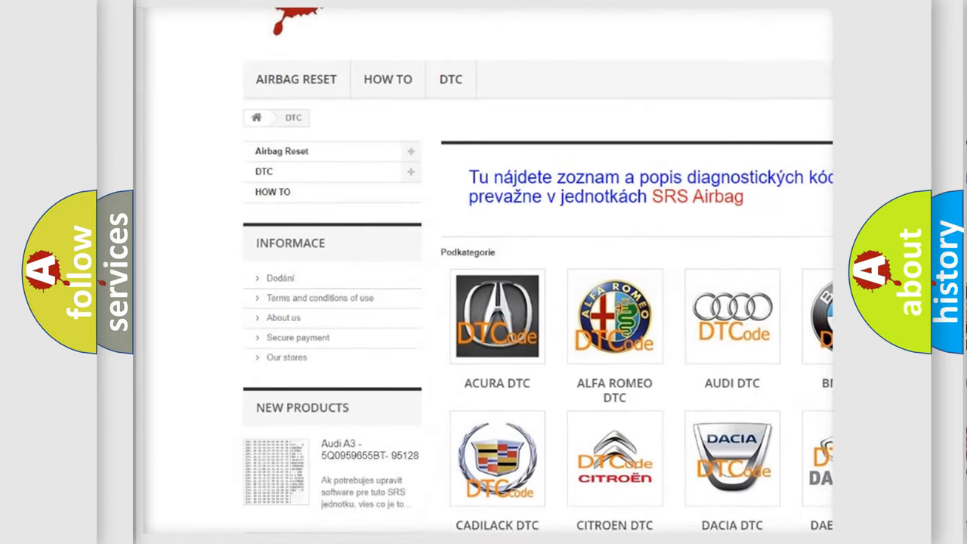
pyautogui.scroll(-3)
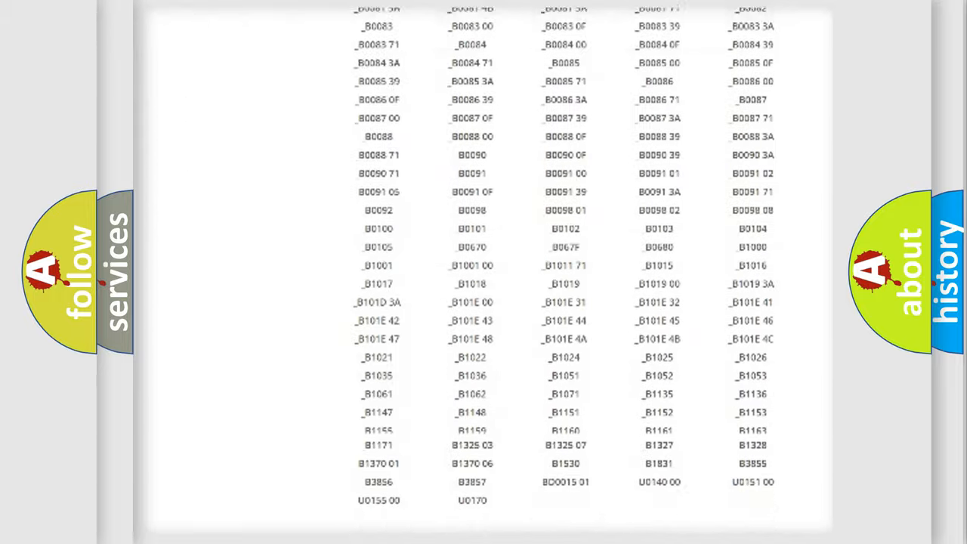
pyautogui.scroll(3)
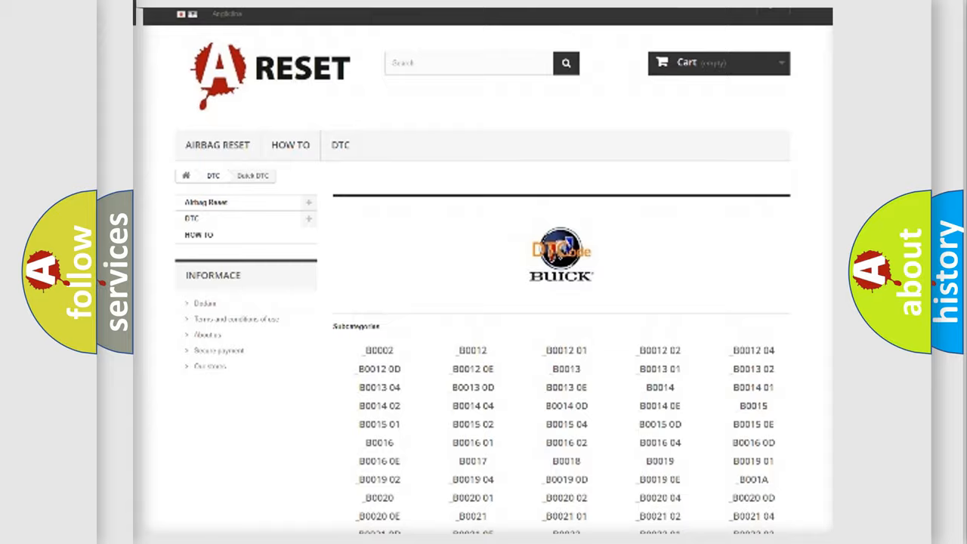